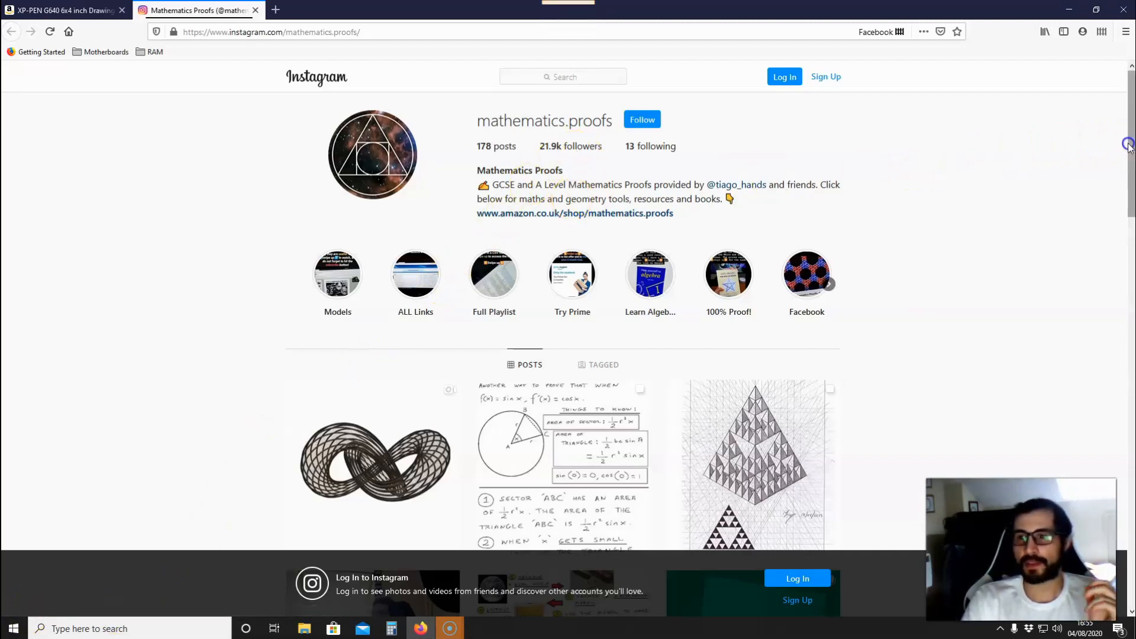
{"action": "scroll", "scroll_direction": "down", "scroll_amount": 3}
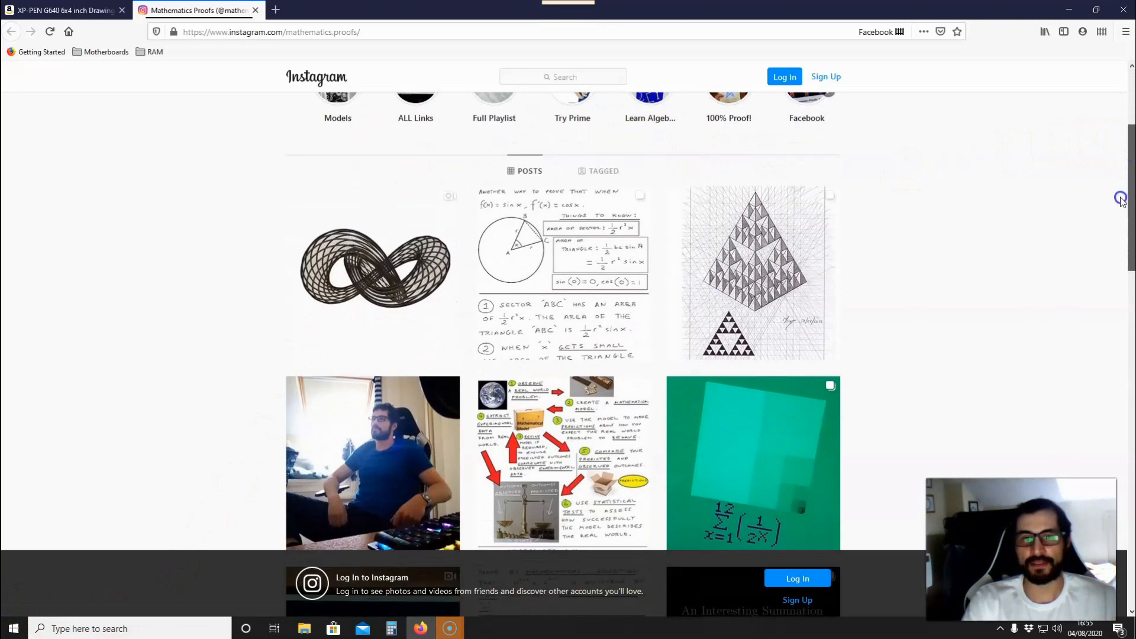
{"action": "scroll", "scroll_direction": "down", "scroll_amount": 3}
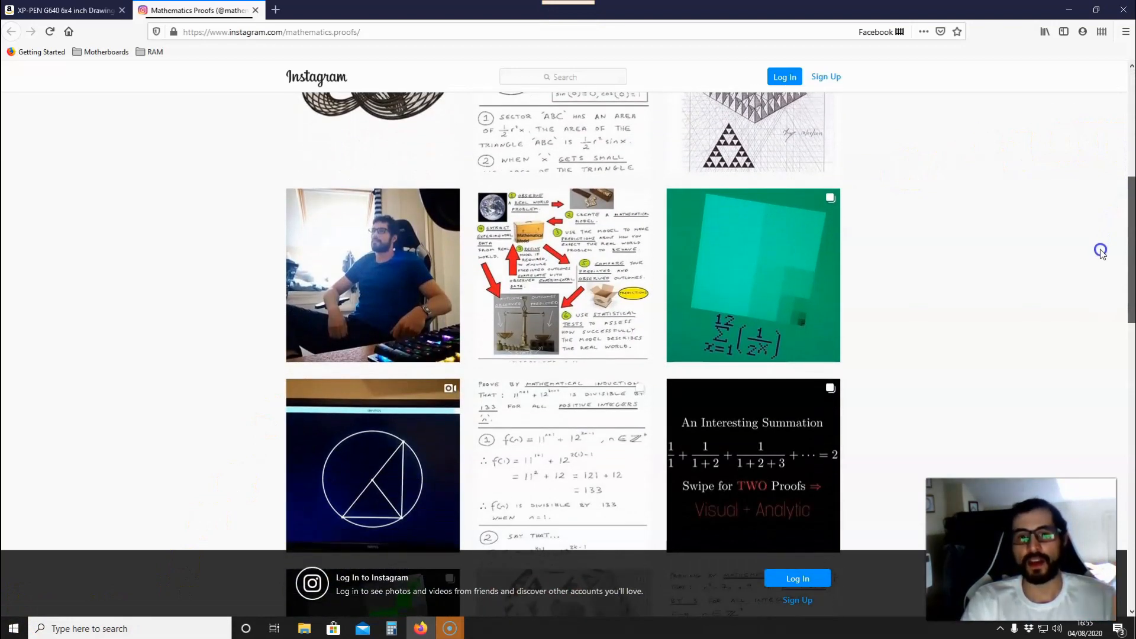
{"action": "scroll", "scroll_direction": "up", "scroll_amount": 3}
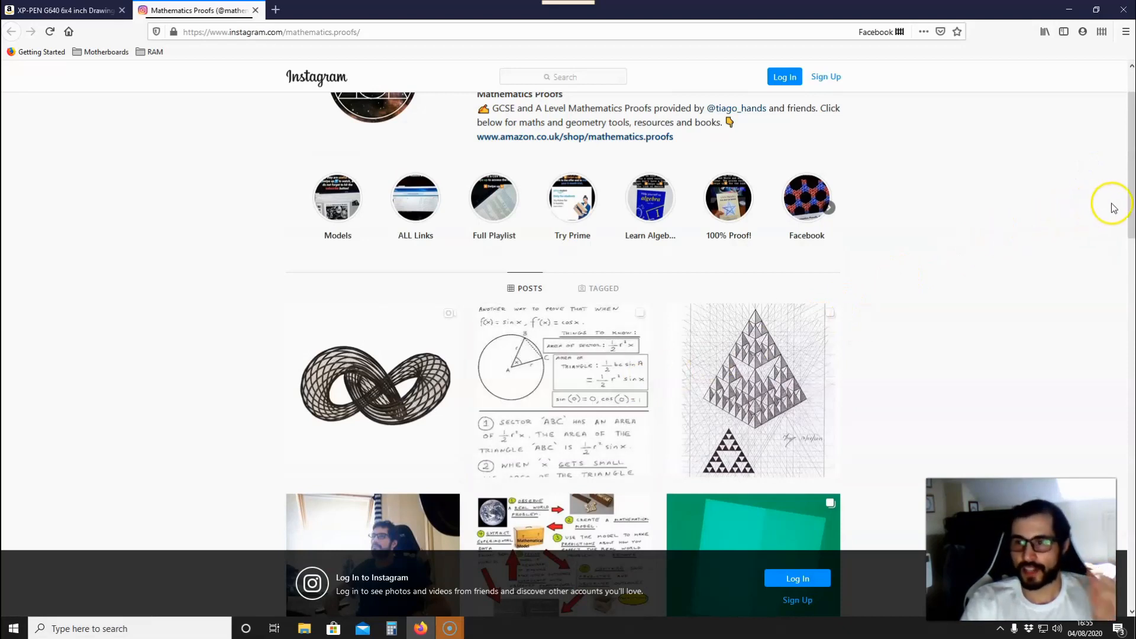
{"action": "scroll", "scroll_direction": "down", "scroll_amount": 3}
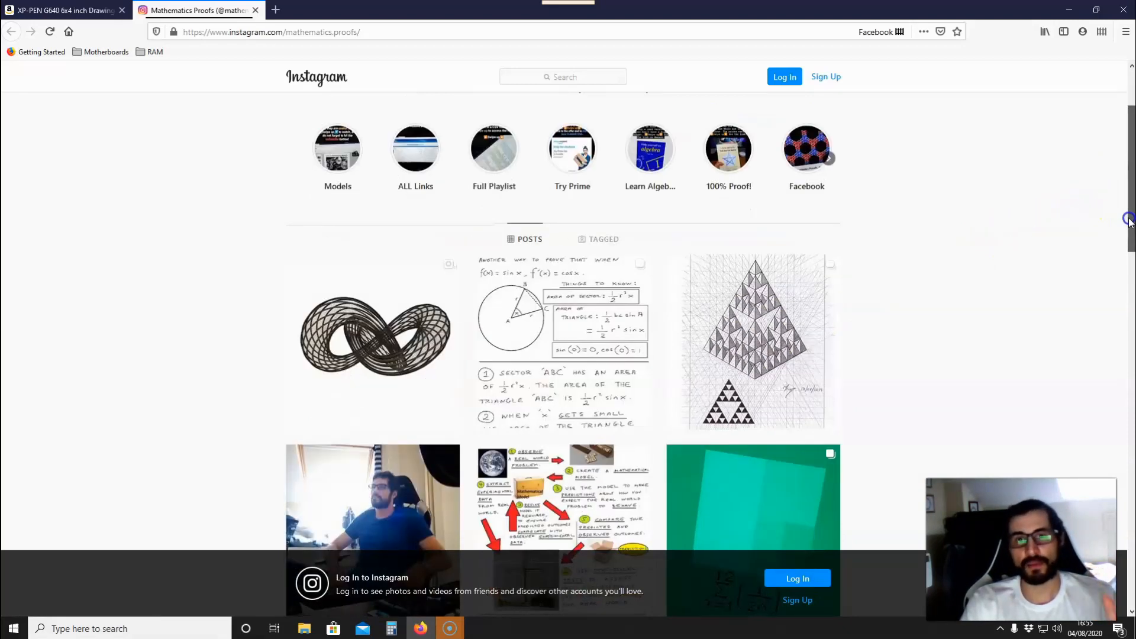
{"action": "scroll", "scroll_direction": "down", "scroll_amount": 3}
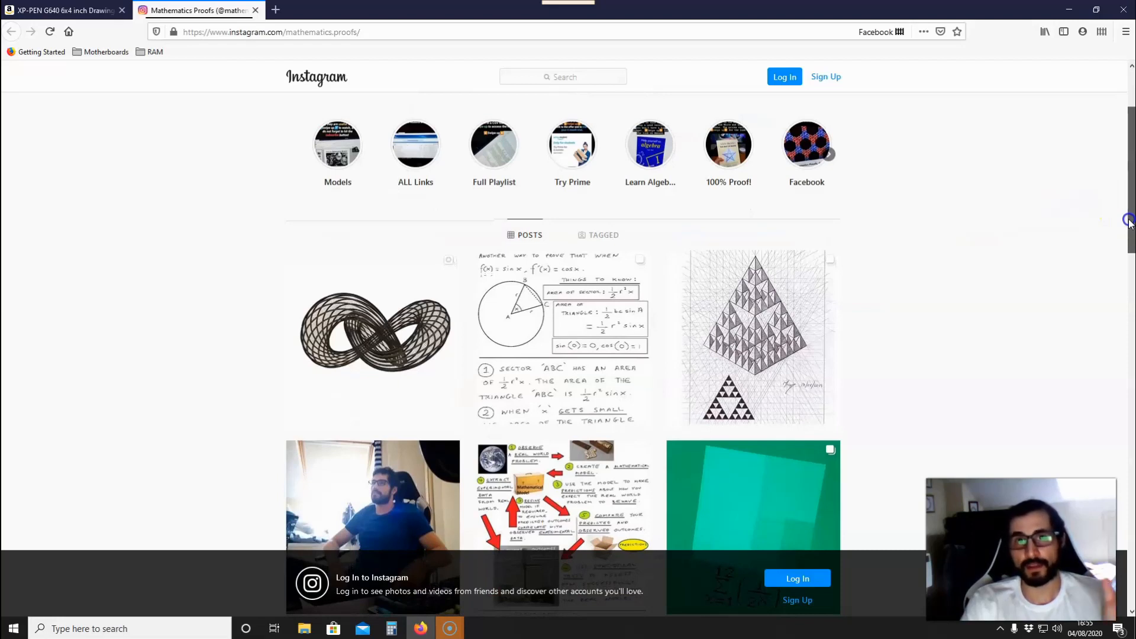